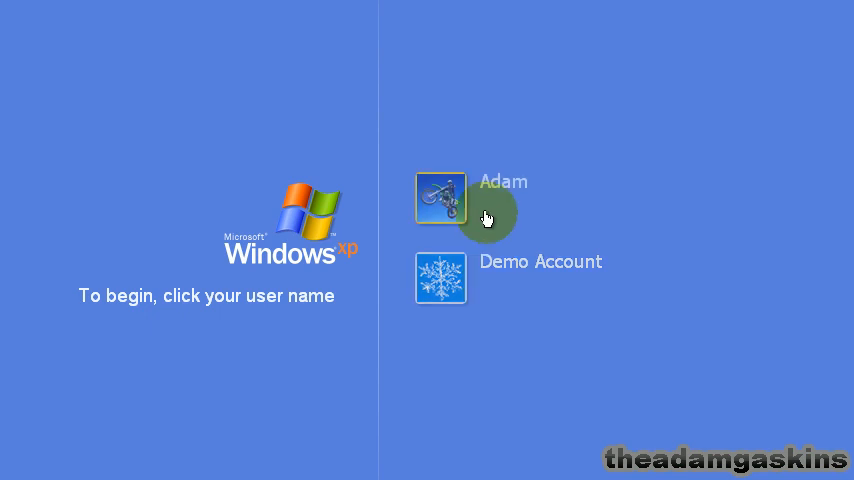
mouse_move(440, 278)
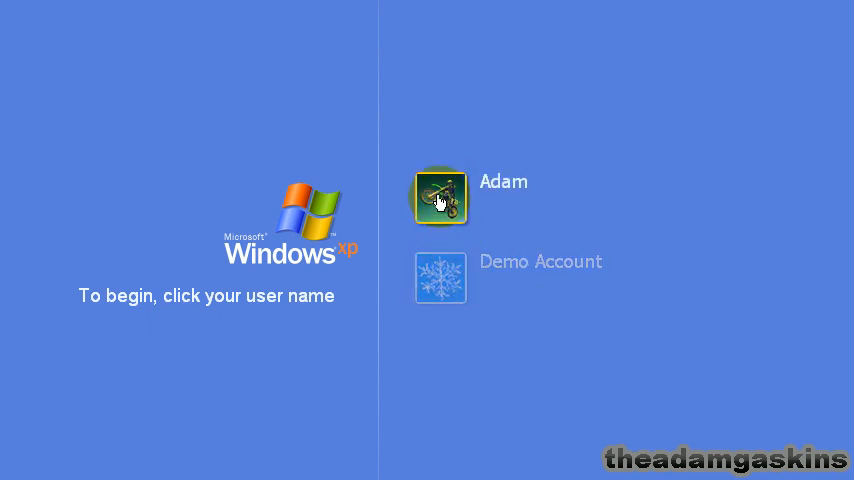
click(440, 198)
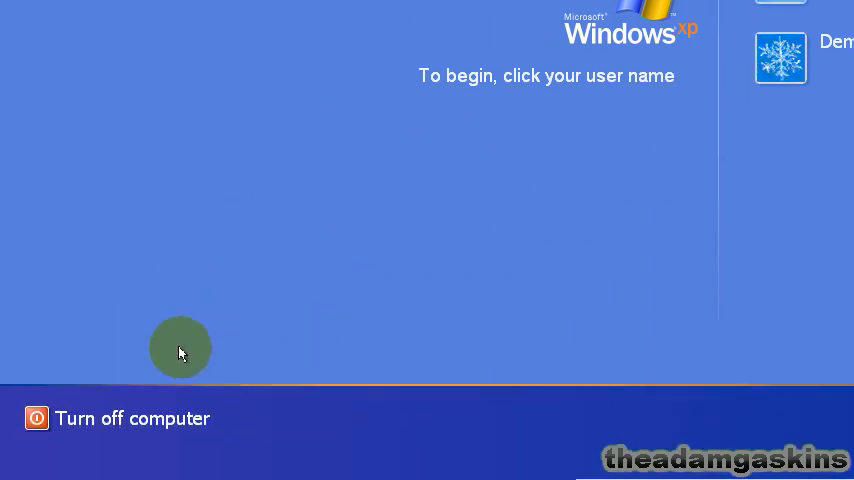
mouse_move(112, 418)
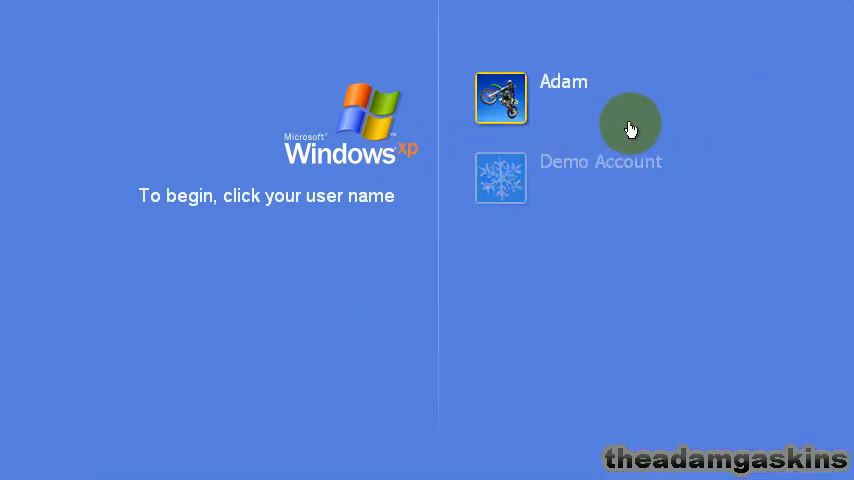
click(500, 96)
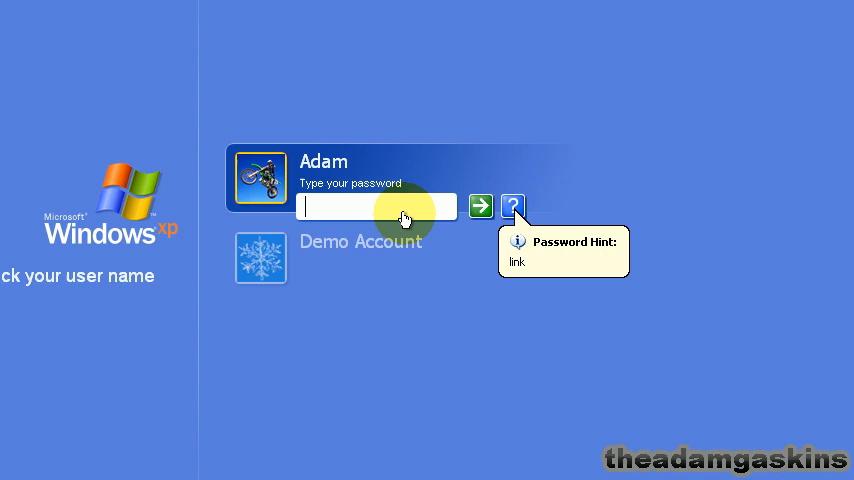
click(480, 208)
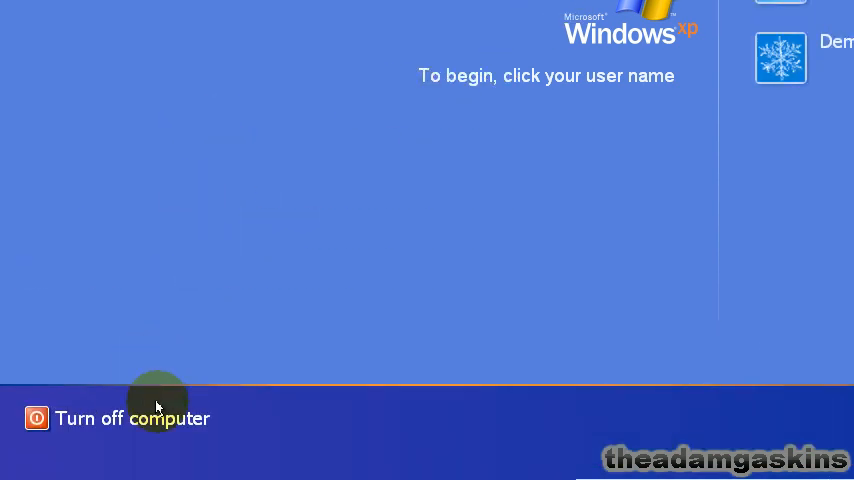
click(120, 418)
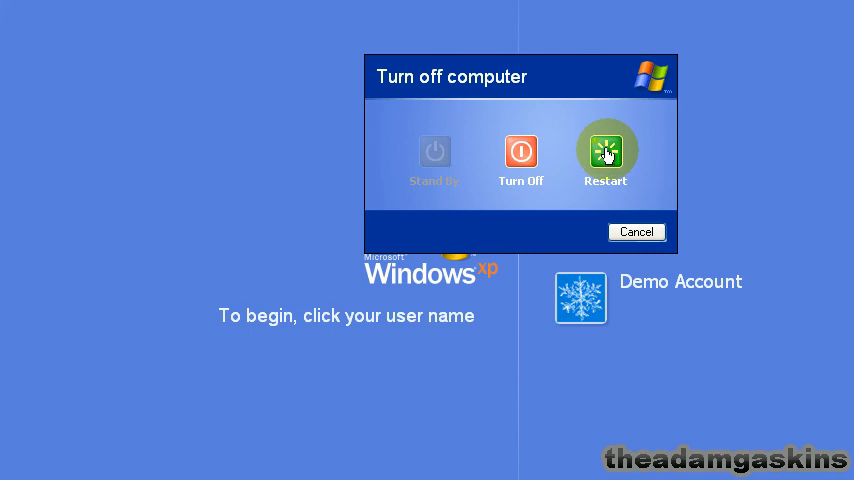
click(604, 152)
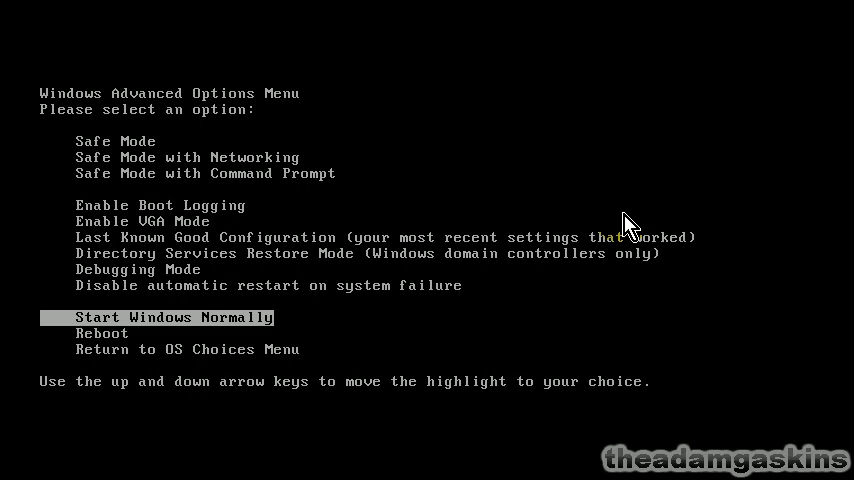
Step: Select Safe Mode in the Advanced Options menu and start Windows XP Home Edition
key(up)
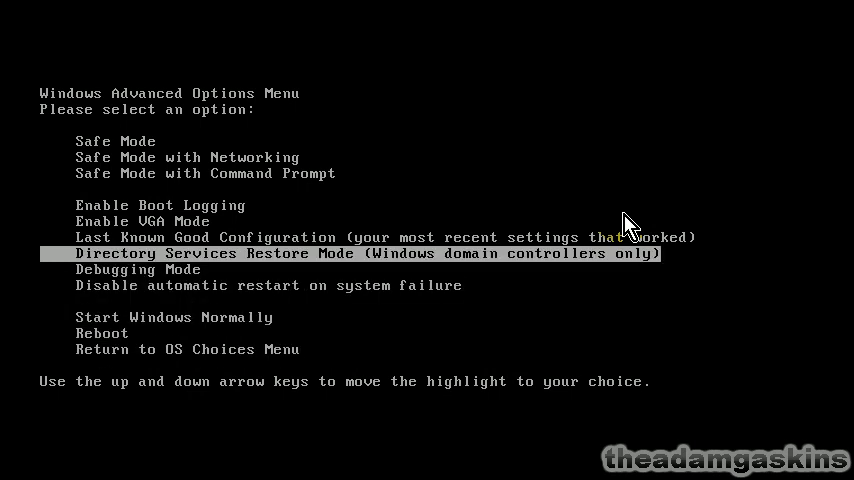
key(up)
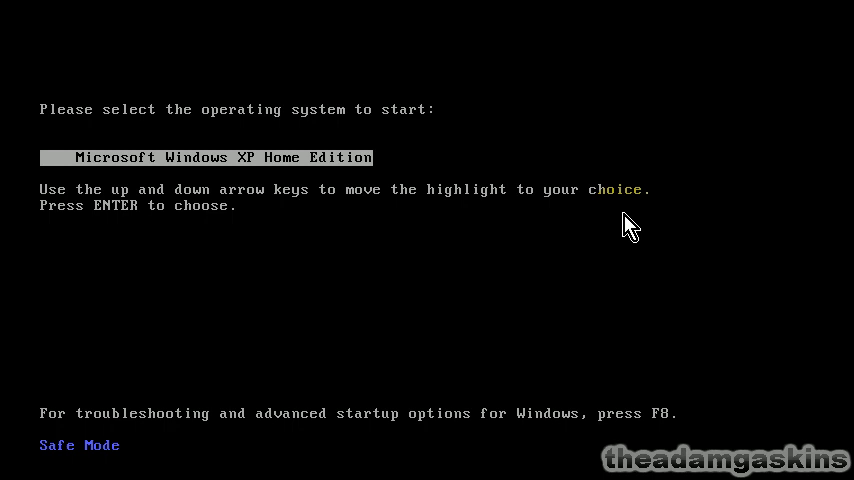
key(enter)
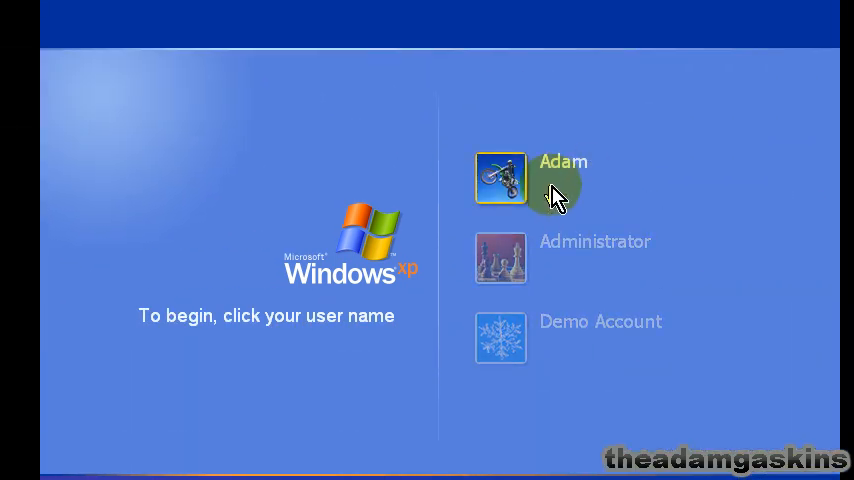
mouse_move(516, 268)
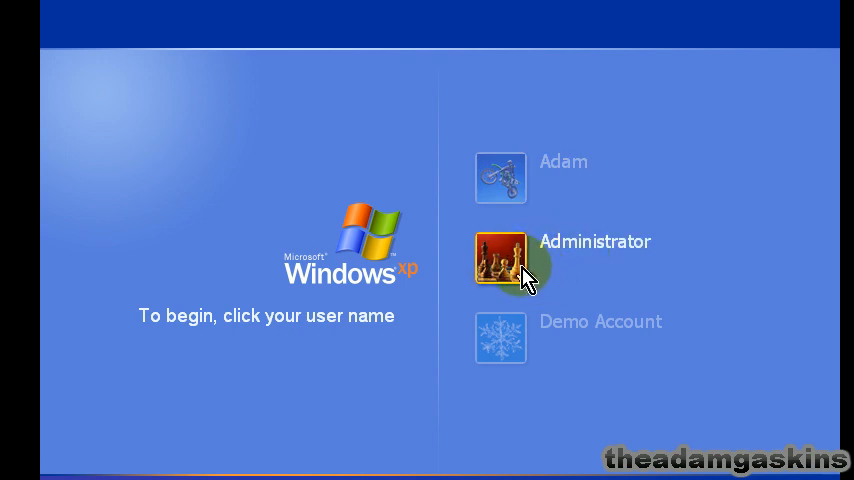
Step: Log in as Administrator, confirm working in Safe Mode, and bring up the Start menu
click(500, 258)
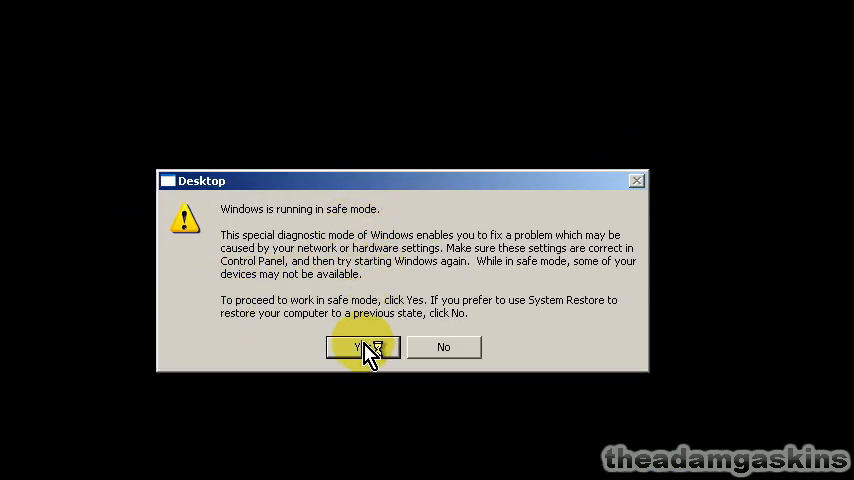
click(362, 348)
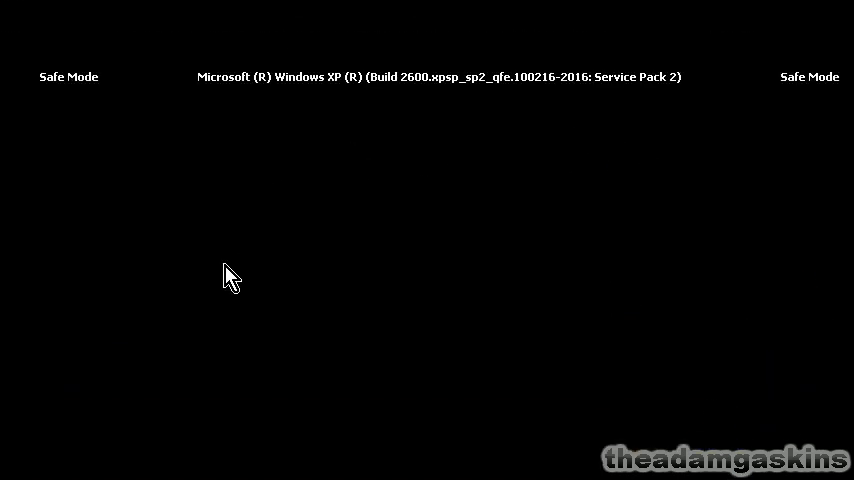
click(228, 376)
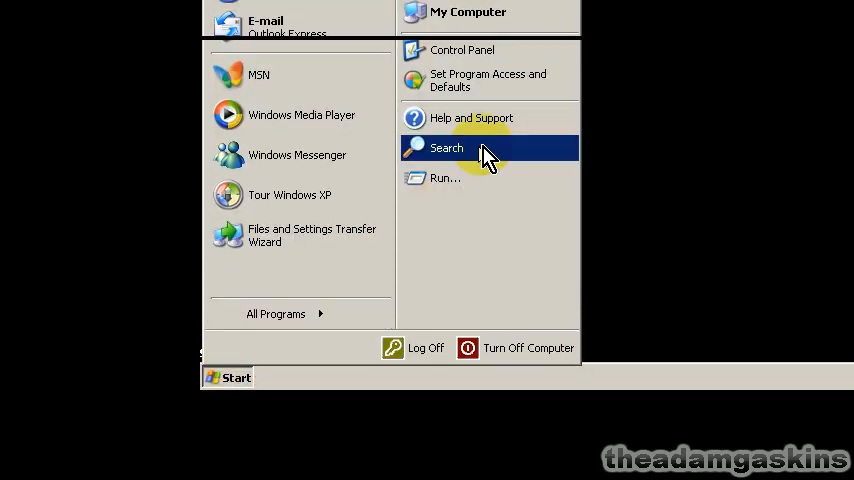
click(462, 50)
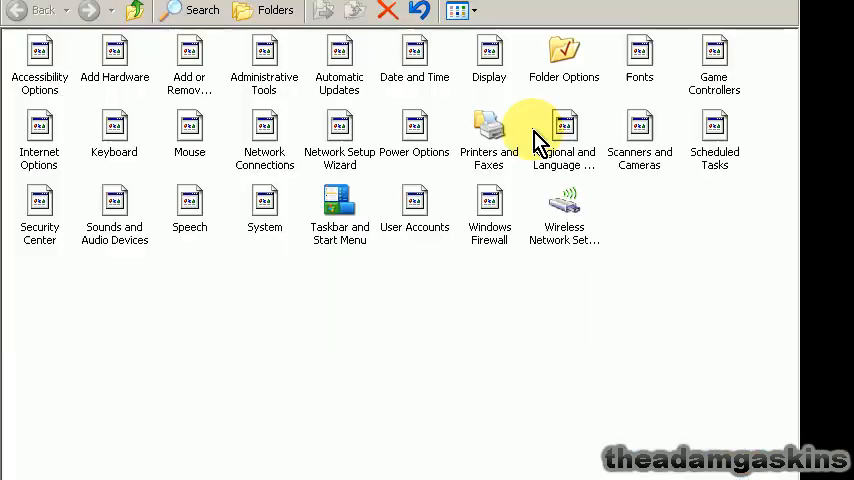
click(414, 204)
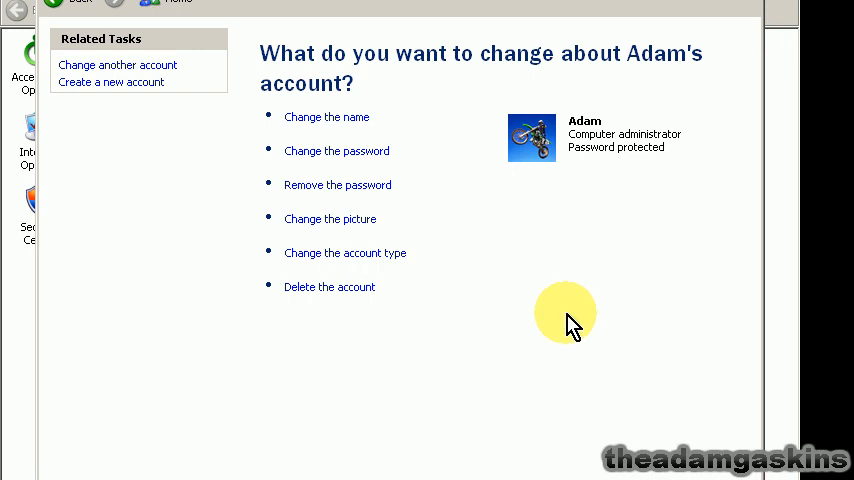
click(336, 150)
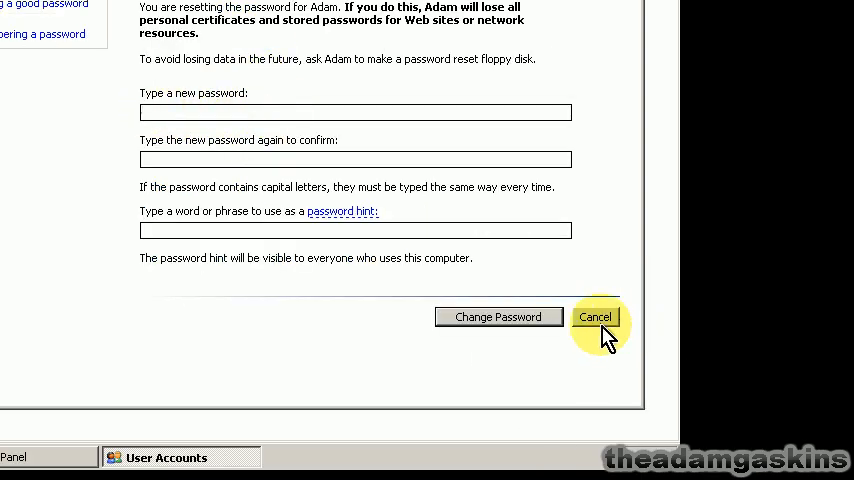
click(596, 316)
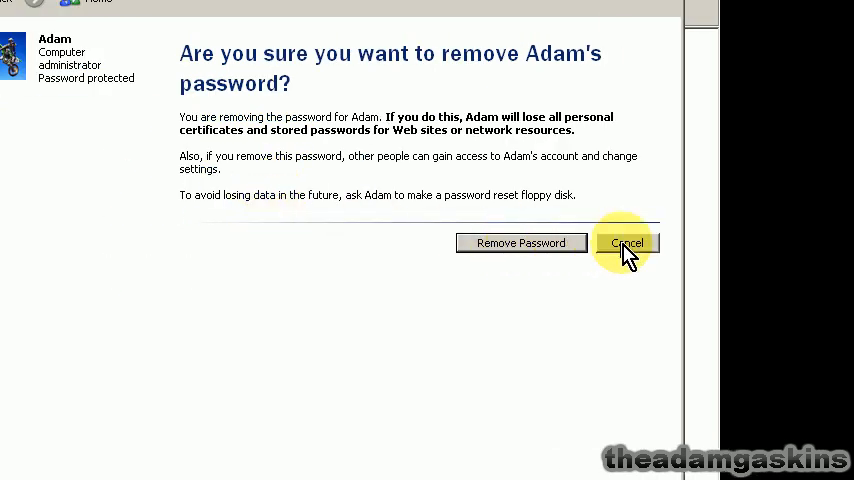
click(626, 242)
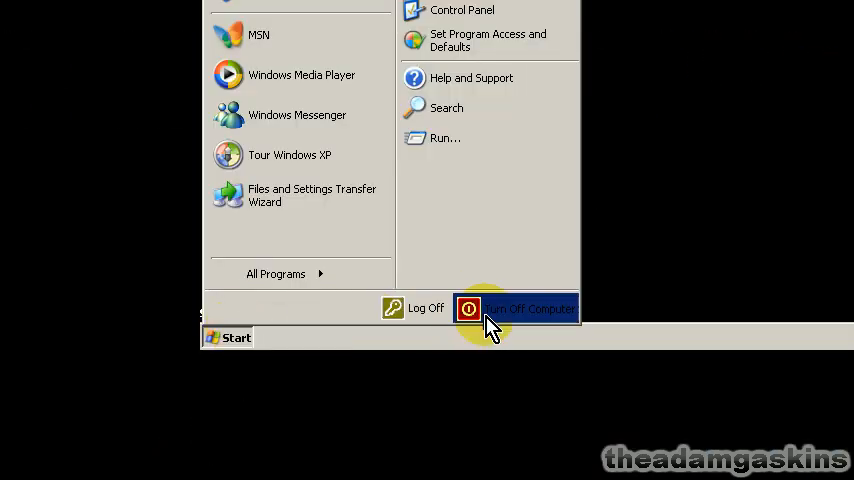
Step: Restart the computer from the Start menu, ending the Safe Mode session
click(518, 308)
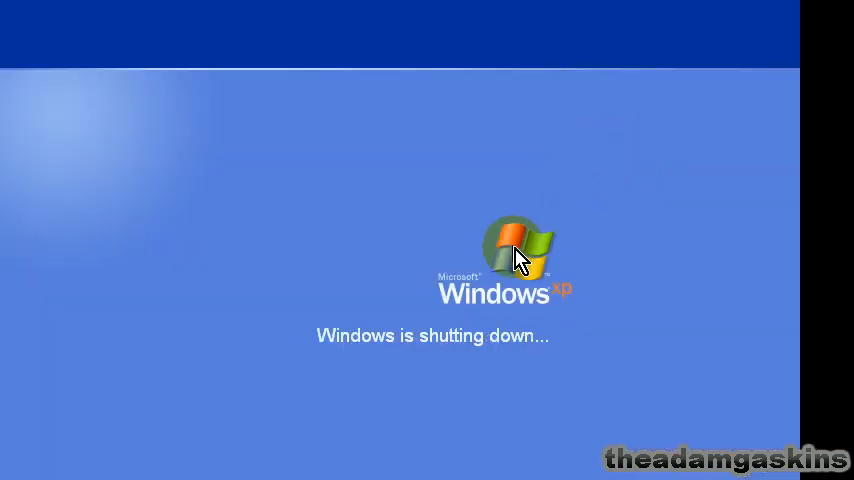